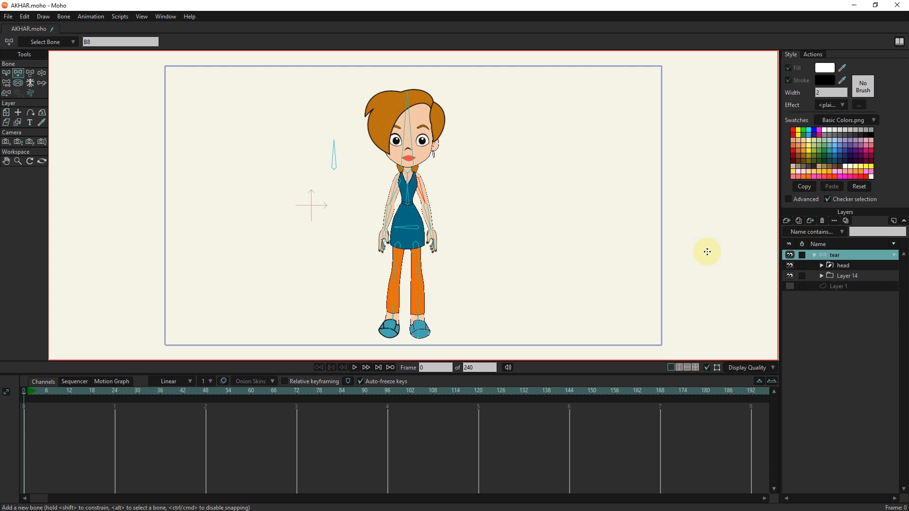
mouse_move(736, 243)
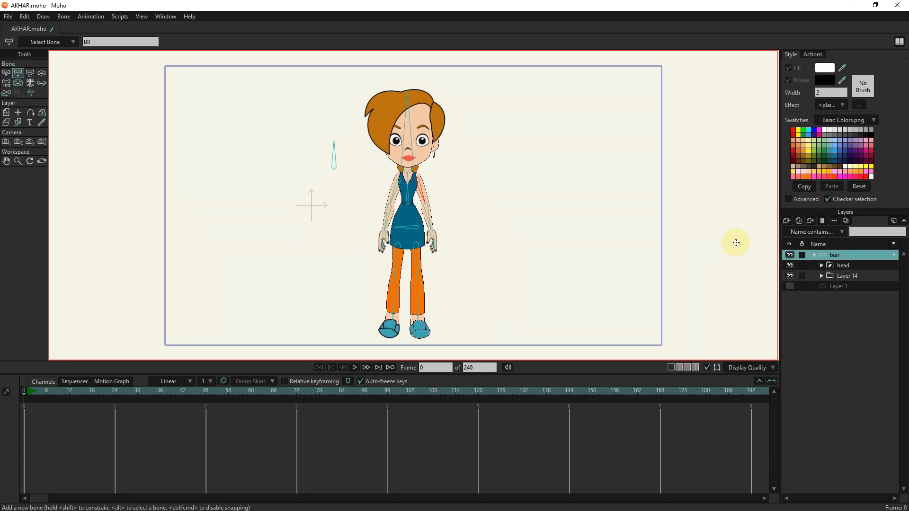
Add a new vector layer 'tear' and place it inside the tear bone group.
left_click(787, 221)
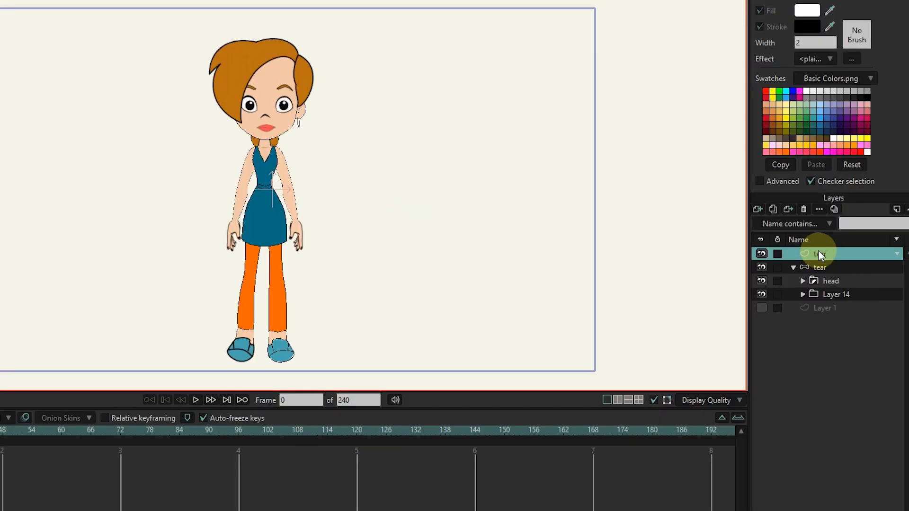
left_click(829, 267)
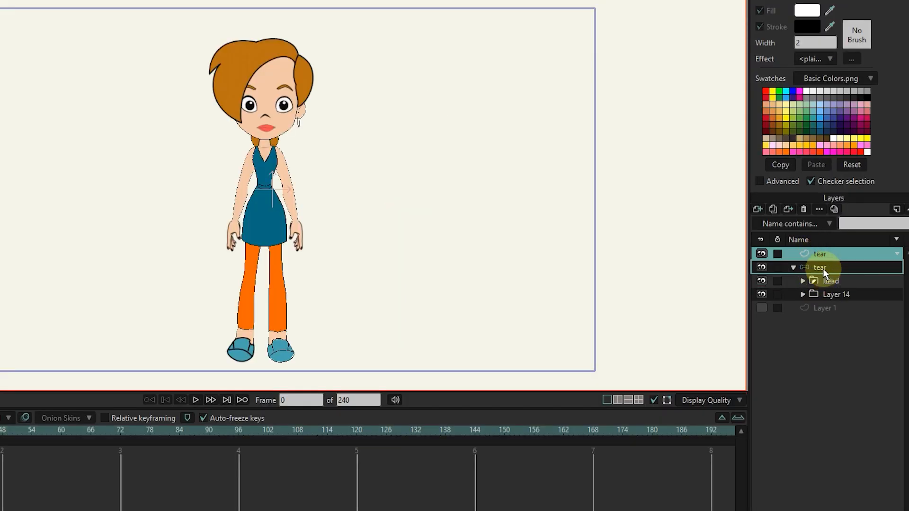
left_click(830, 267)
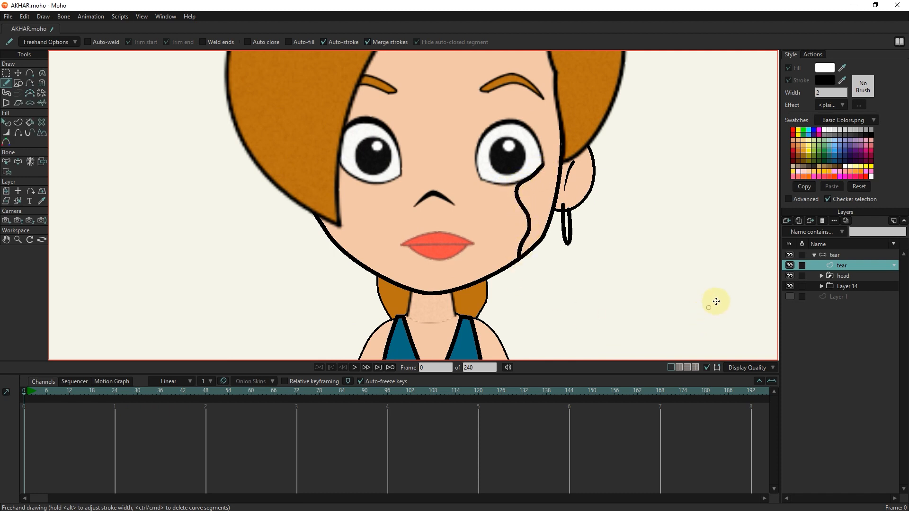
mouse_move(126, 61)
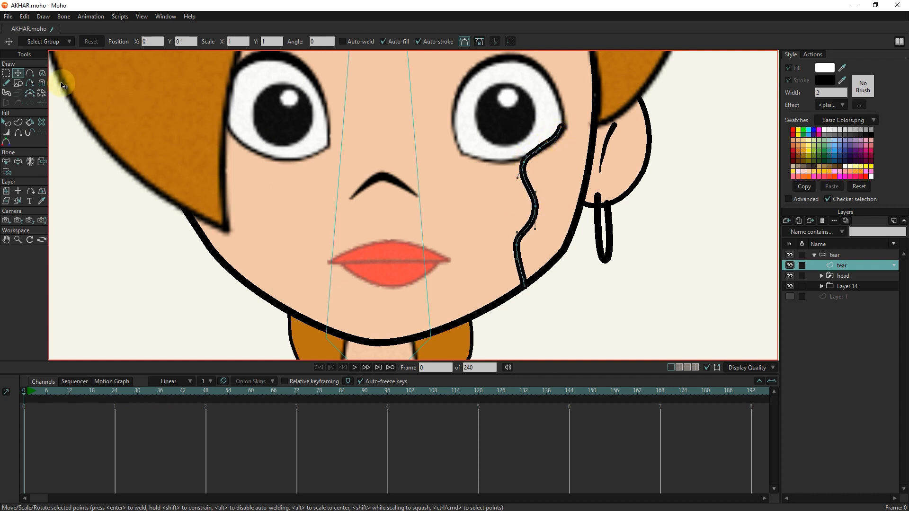
mouse_move(9, 135)
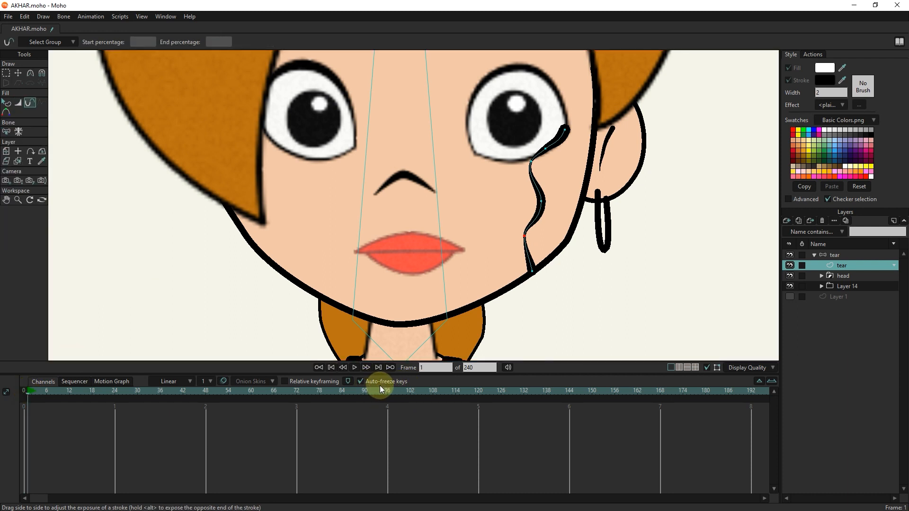
mouse_move(394, 391)
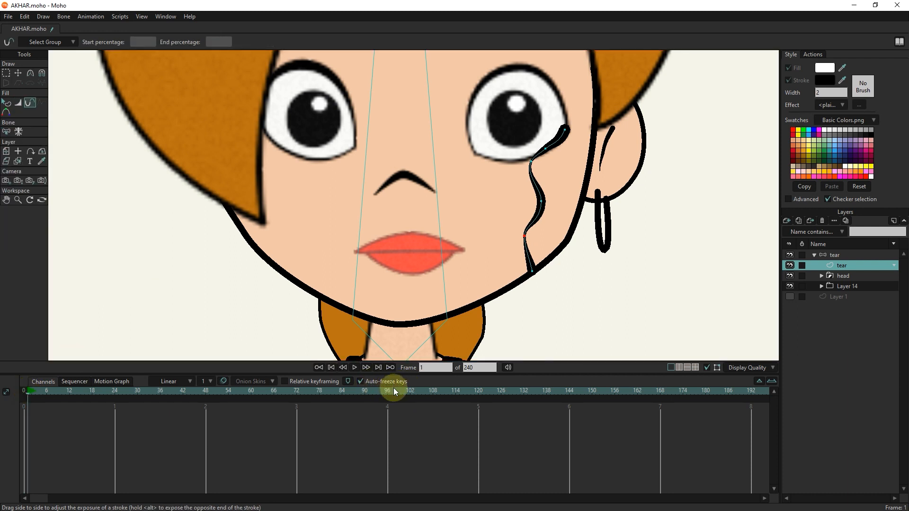
Hide the tear streak's stroke at frame 0 and key its End percentage at frame 24.
left_click(18, 73)
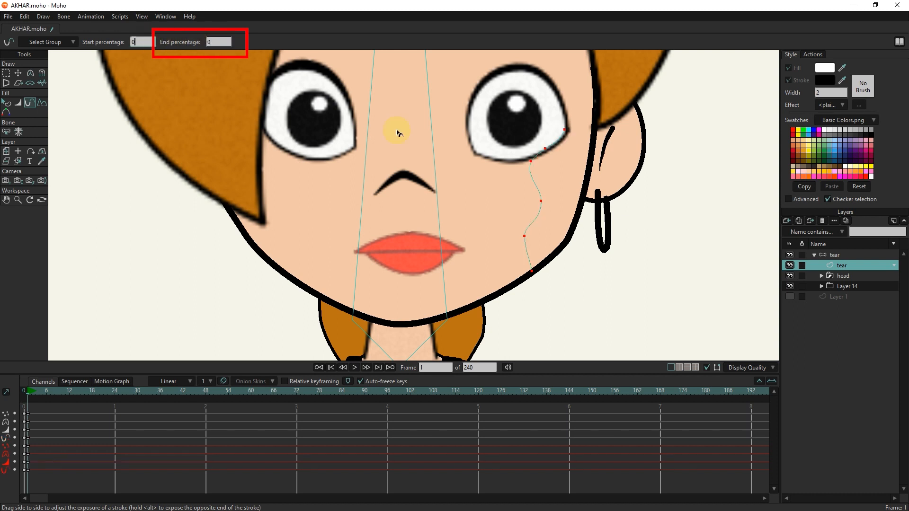
left_click(115, 391)
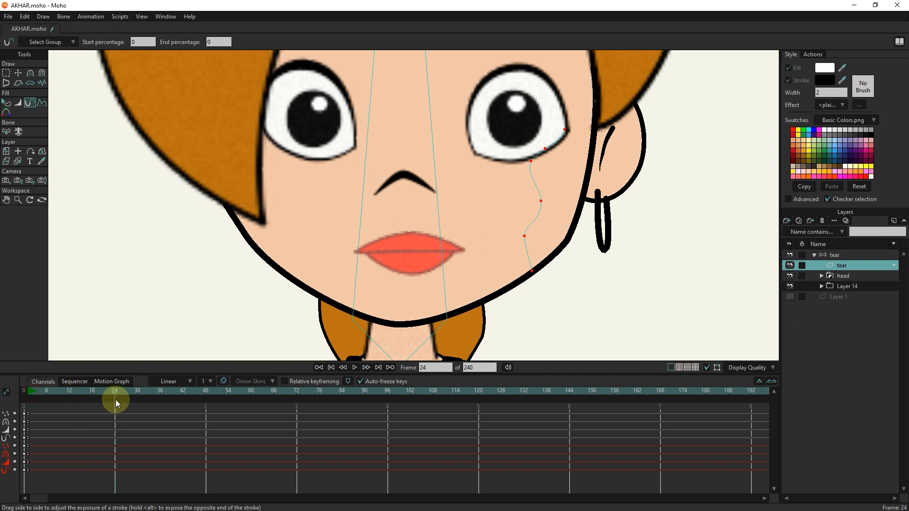
mouse_move(117, 399)
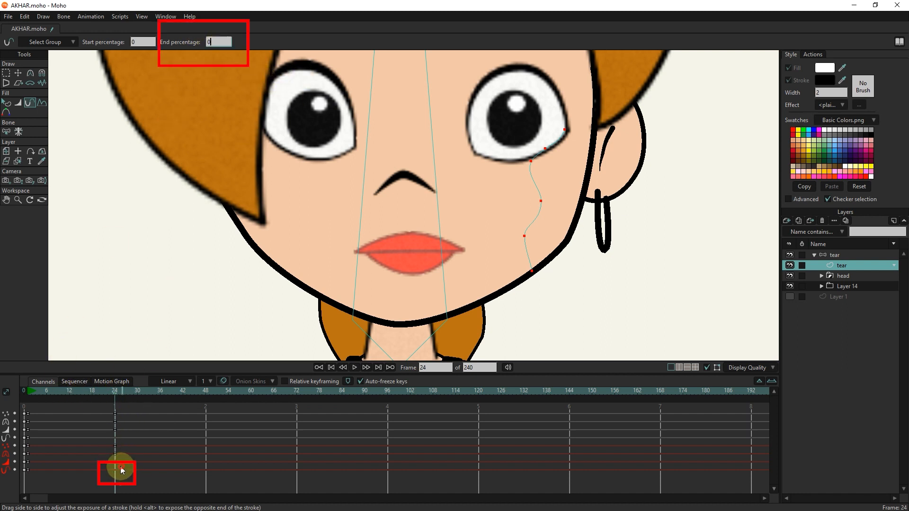
left_click(219, 41)
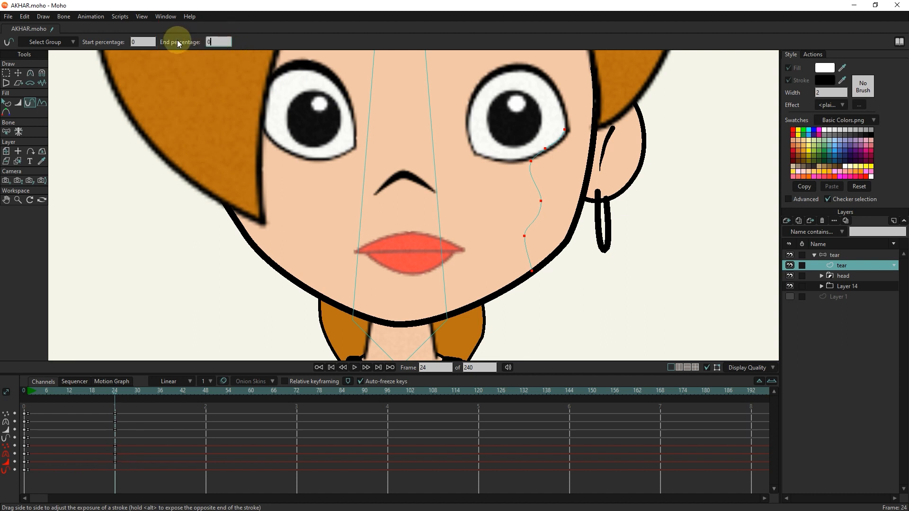
type("2")
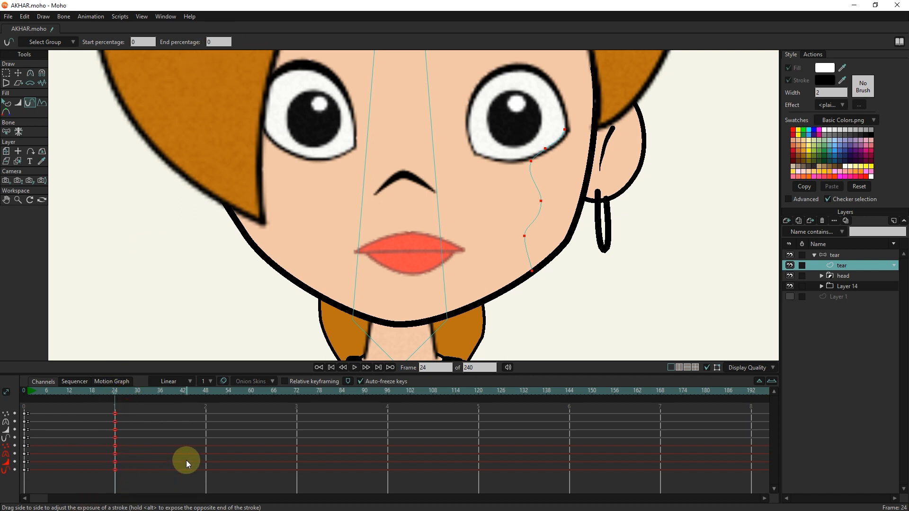
Key the stroke exposure so the streak flows down the cheek, then return to frame 0.
left_click(87, 391)
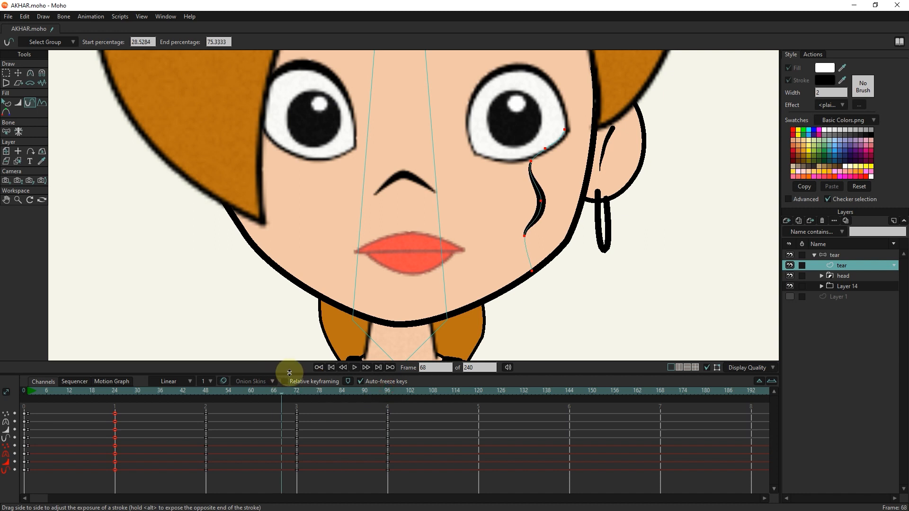
left_click(331, 368)
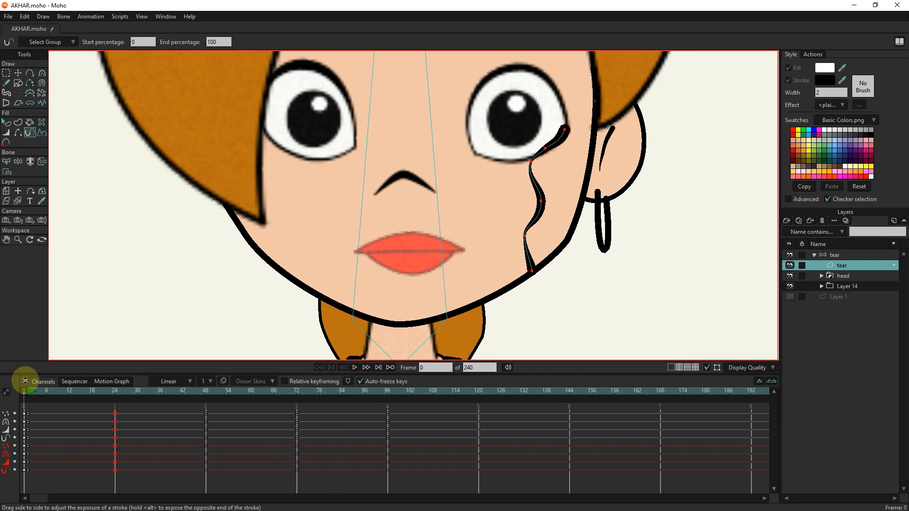
Give the tear streak shape a white, low-alpha translucent stroke in the Style panel.
left_click(353, 367)
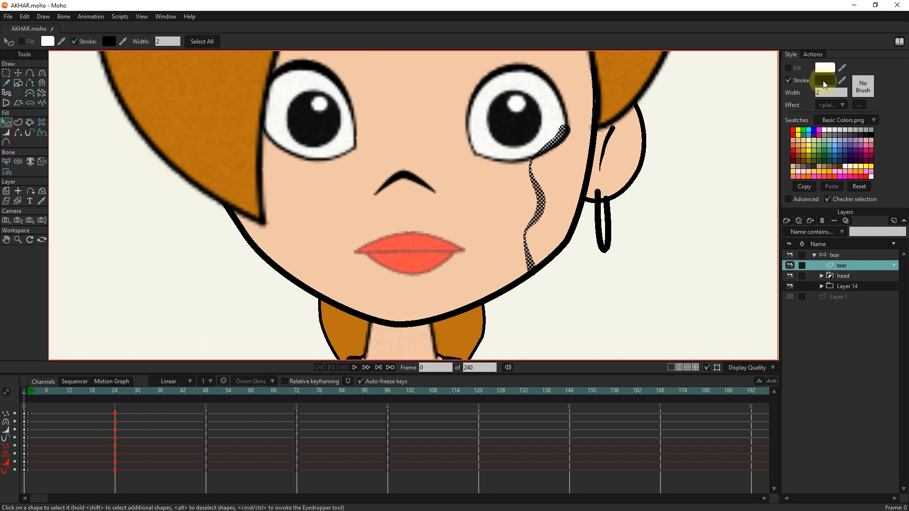
left_click(824, 79)
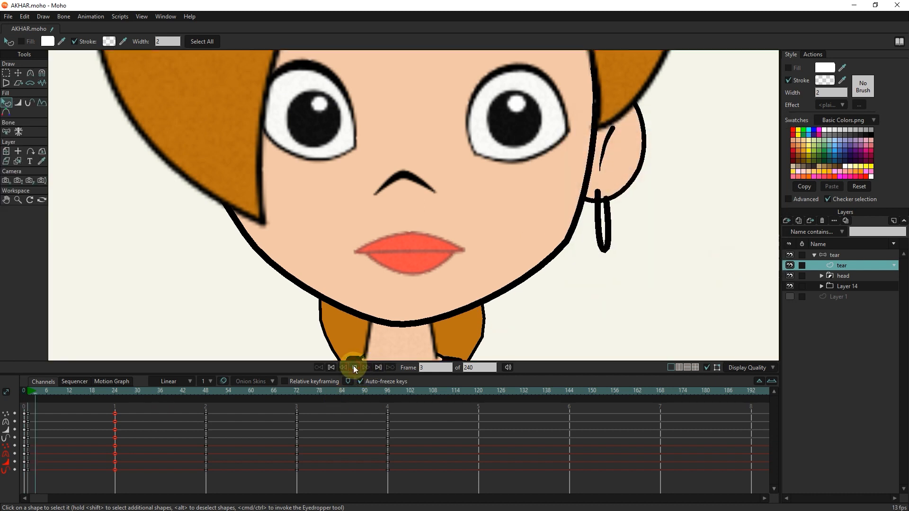
Play back the animation to check the tear flowing down from the eye.
left_click(354, 368)
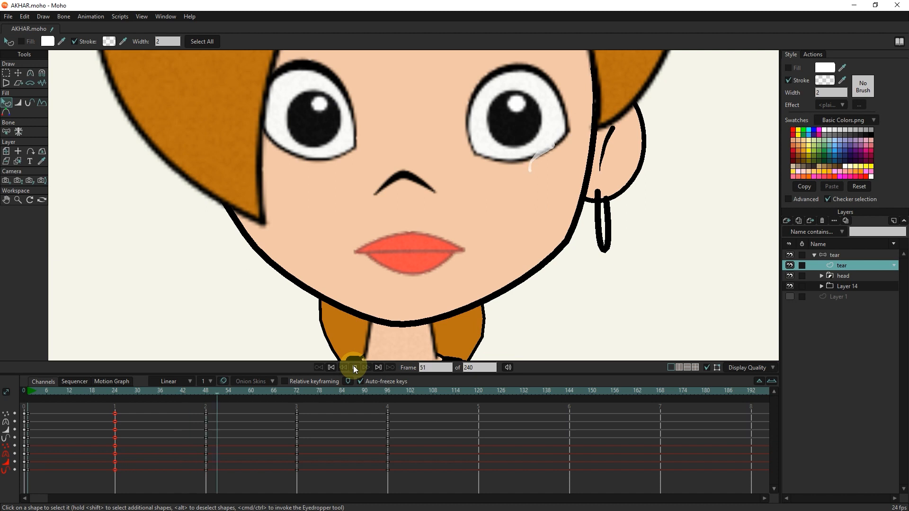
left_click(378, 368)
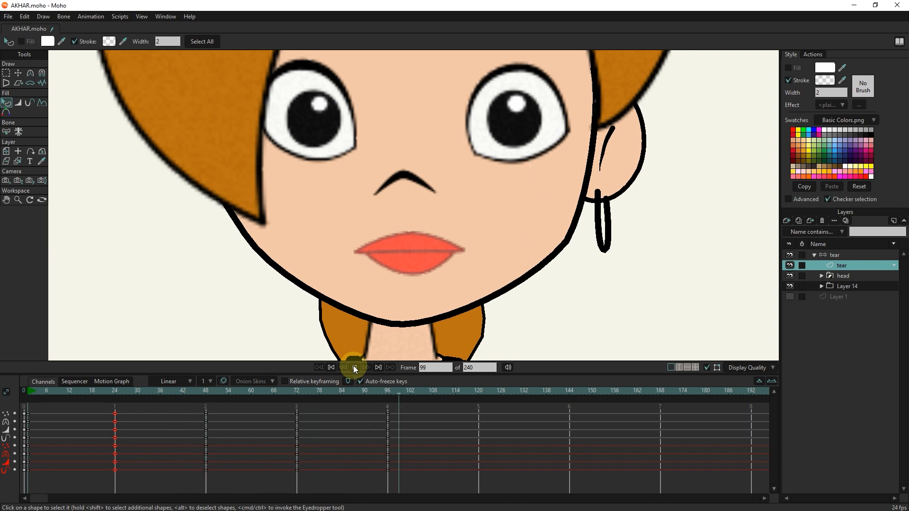
left_click(331, 367)
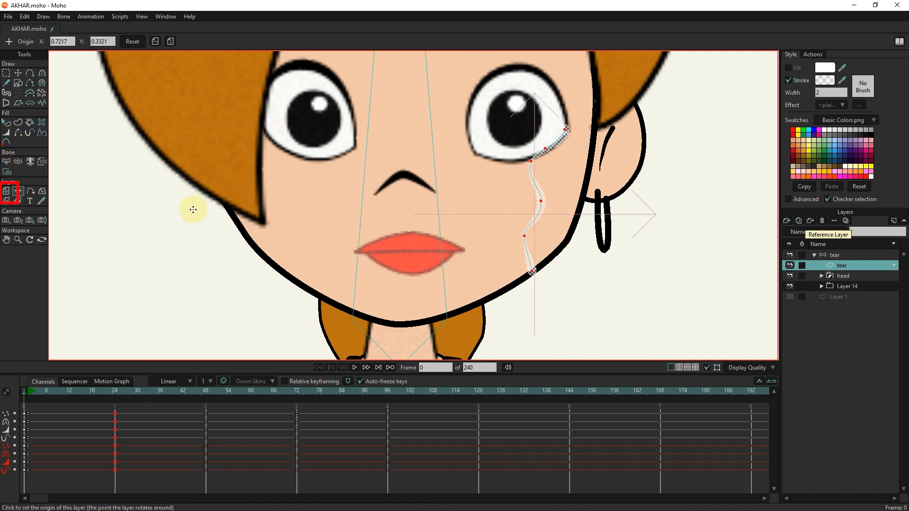
Duplicate the tear layer as 'tear 2' for the other eye.
left_click(9, 192)
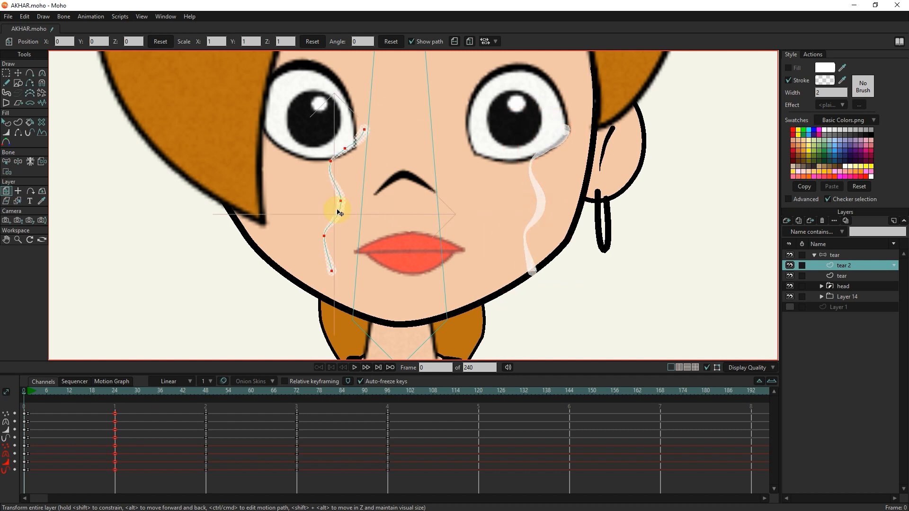
left_click(455, 41)
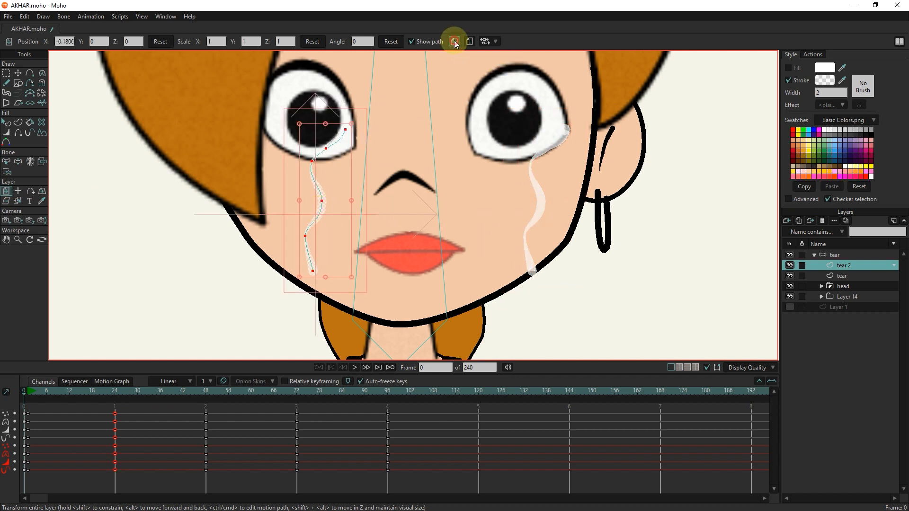
left_click(456, 41)
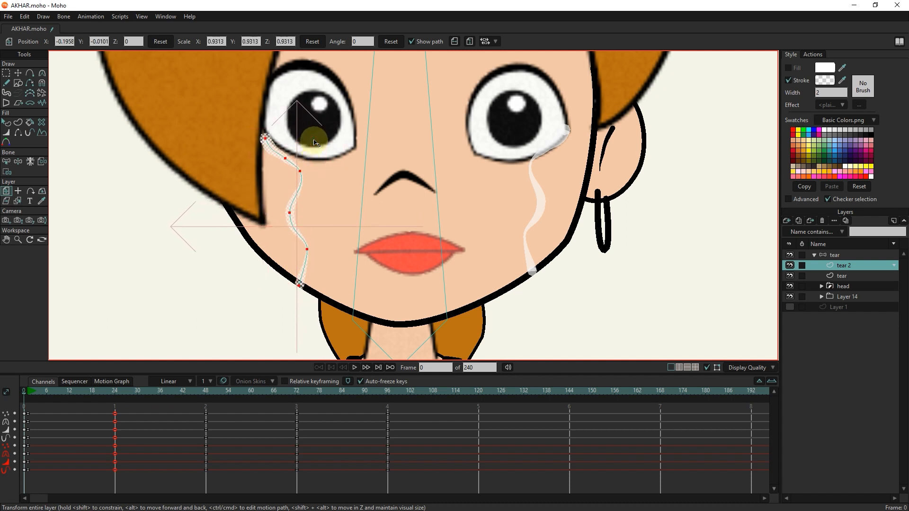
Move and enlarge tear 2 so it runs from the left eye corner down the cheek, keyed through frame 96.
left_click_drag(317, 143, 311, 186)
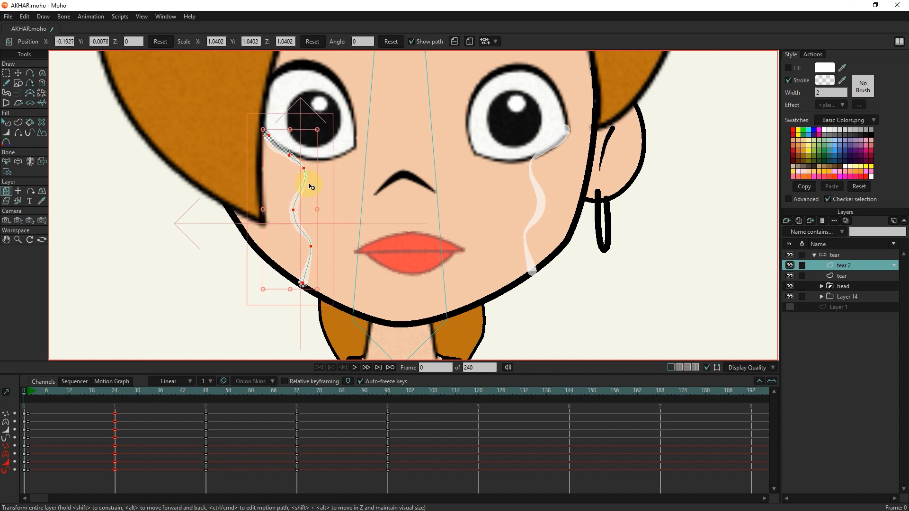
left_click_drag(311, 185, 304, 169)
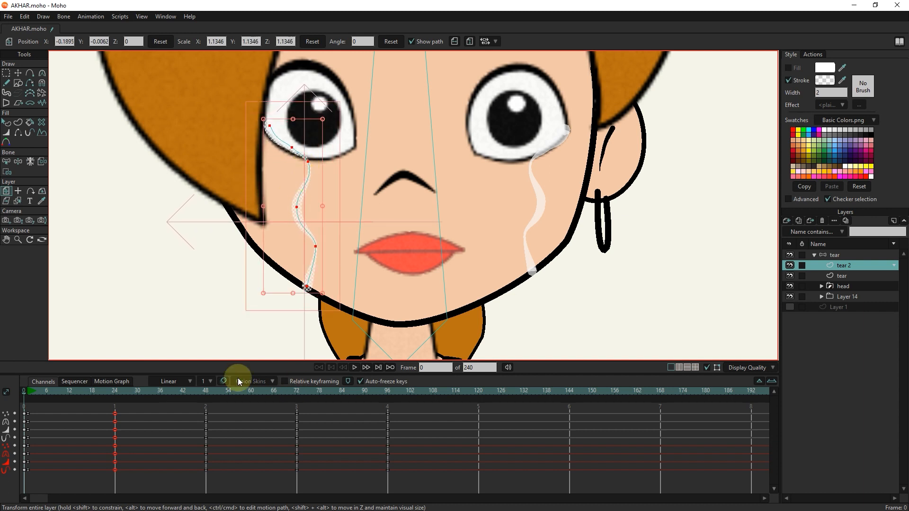
left_click(147, 399)
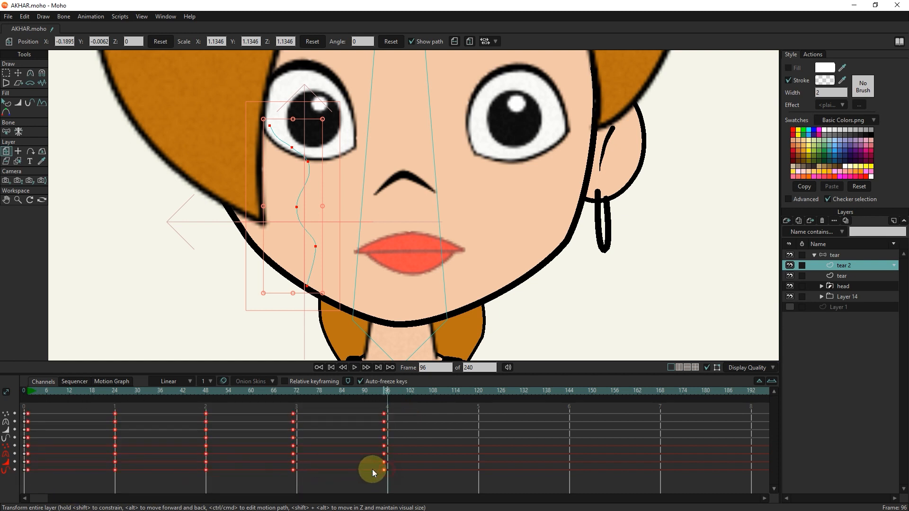
Retime the tear 2 keyframes to frames 0, 18, 36, 54 and 72.
left_click(42, 382)
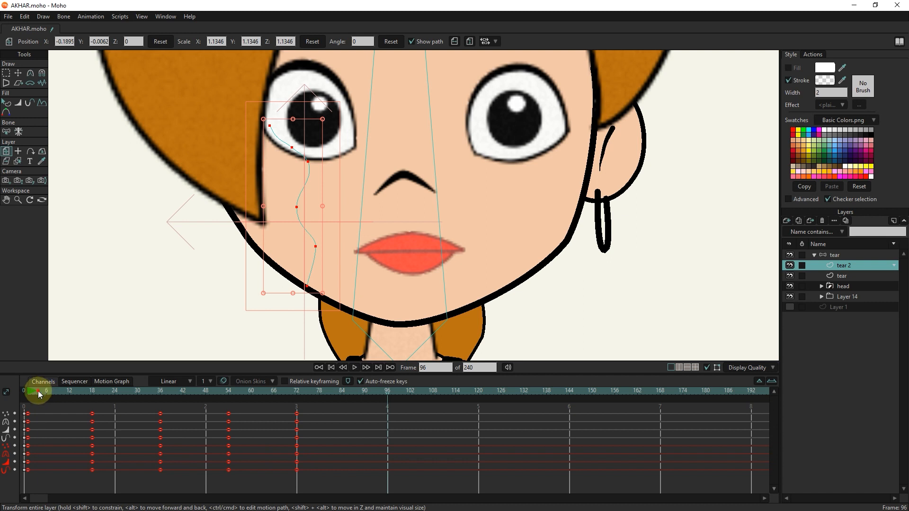
left_click(353, 368)
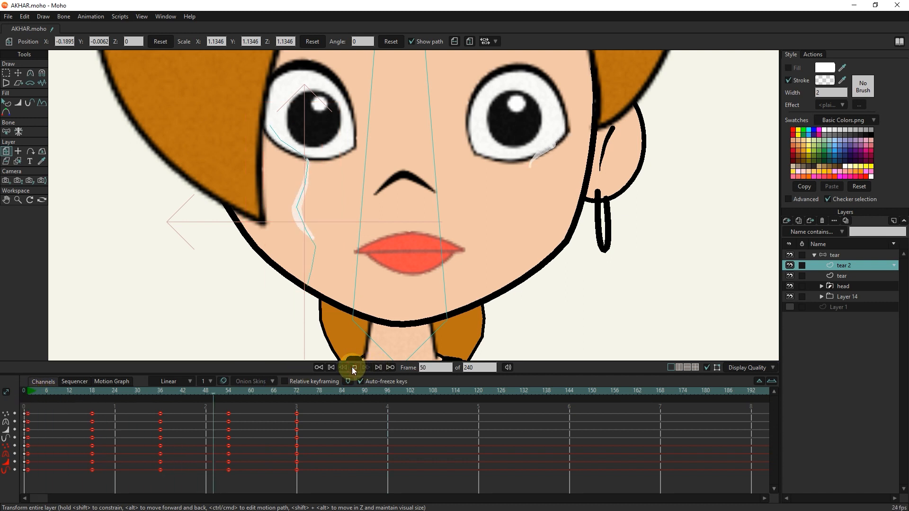
left_click(367, 368)
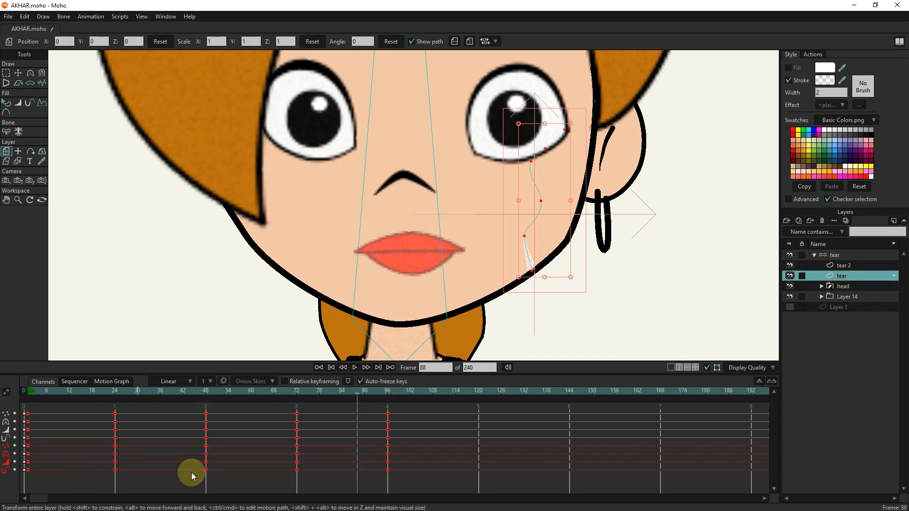
Rewind and play back to preview both tears streaming out of sync.
left_click(343, 367)
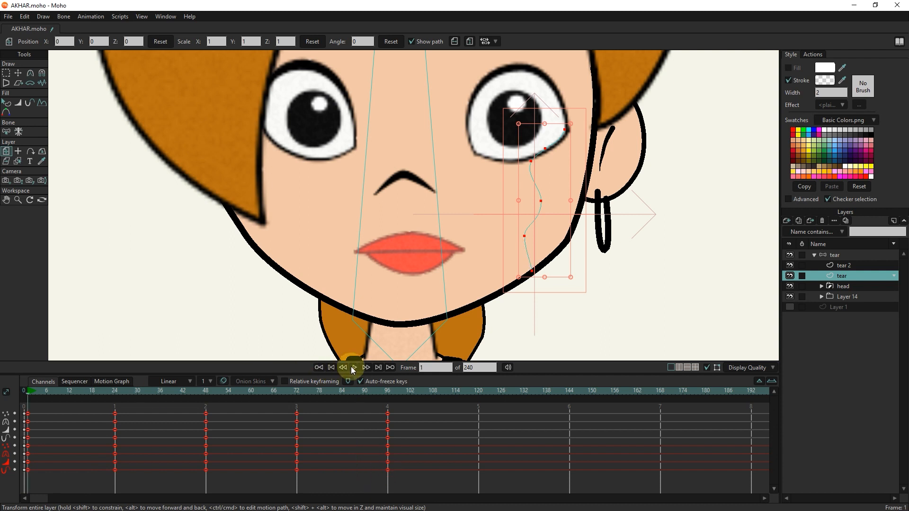
left_click(355, 368)
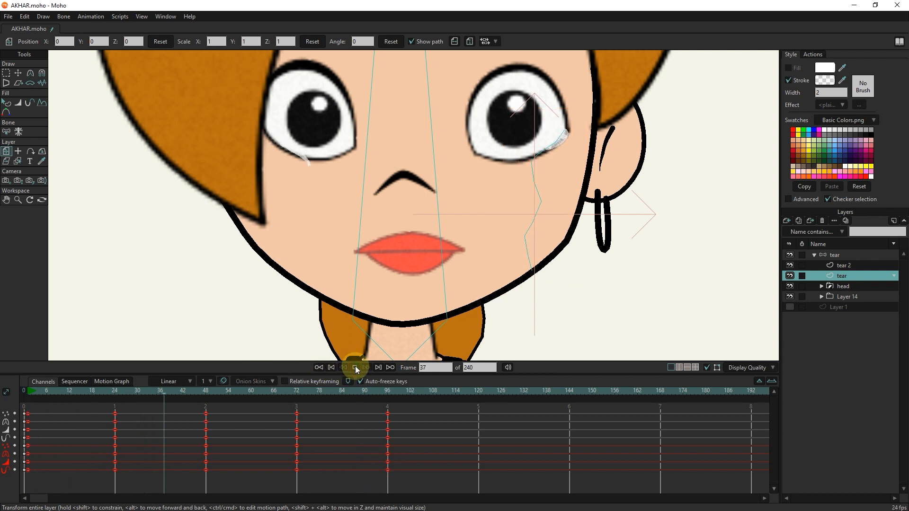
left_click(343, 367)
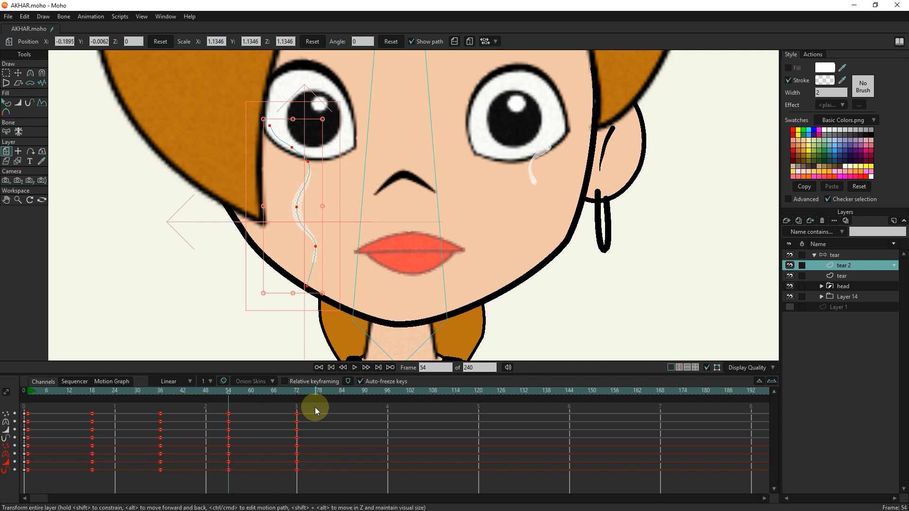
Set the tear layer's frame-96 keys to Cycle, Relative 95, so the tear loops.
right_click(297, 417)
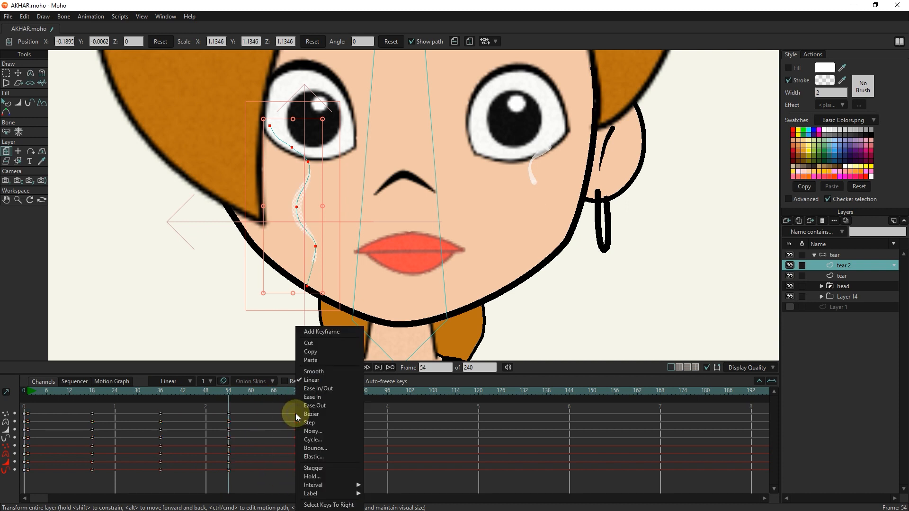
left_click(314, 440)
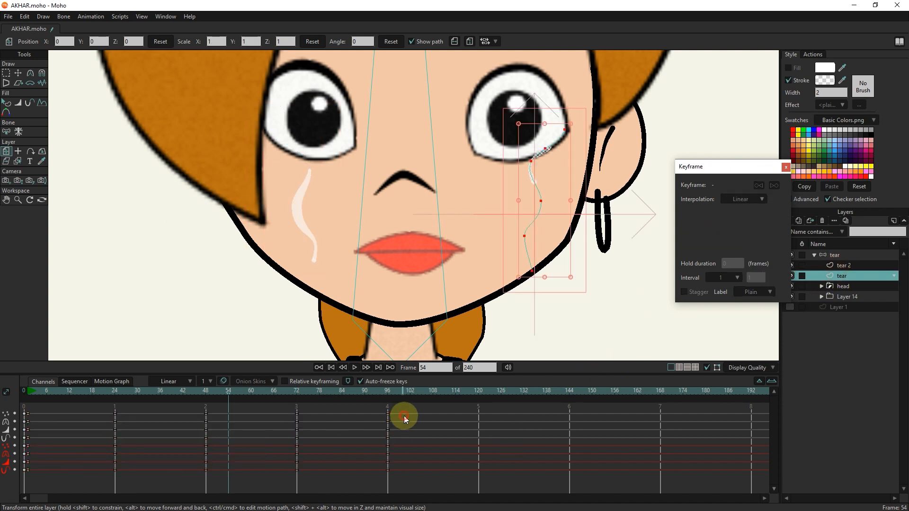
right_click(386, 417)
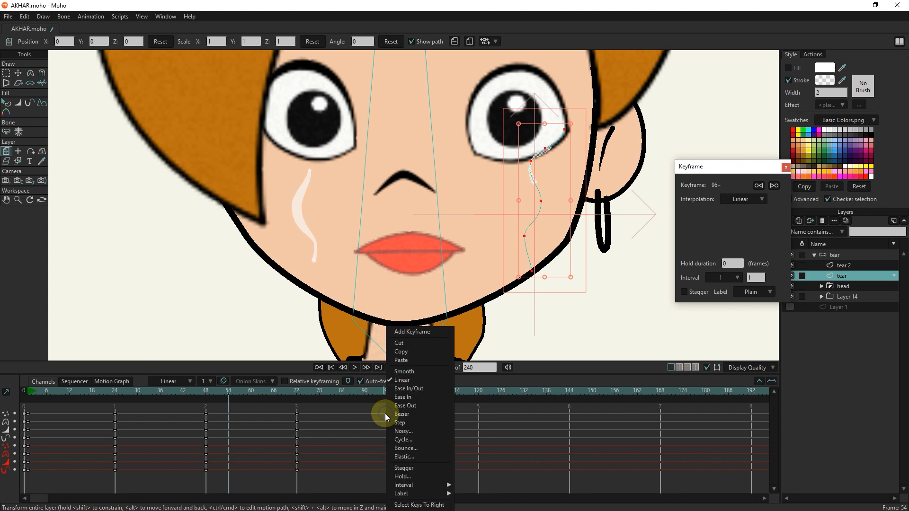
left_click(404, 439)
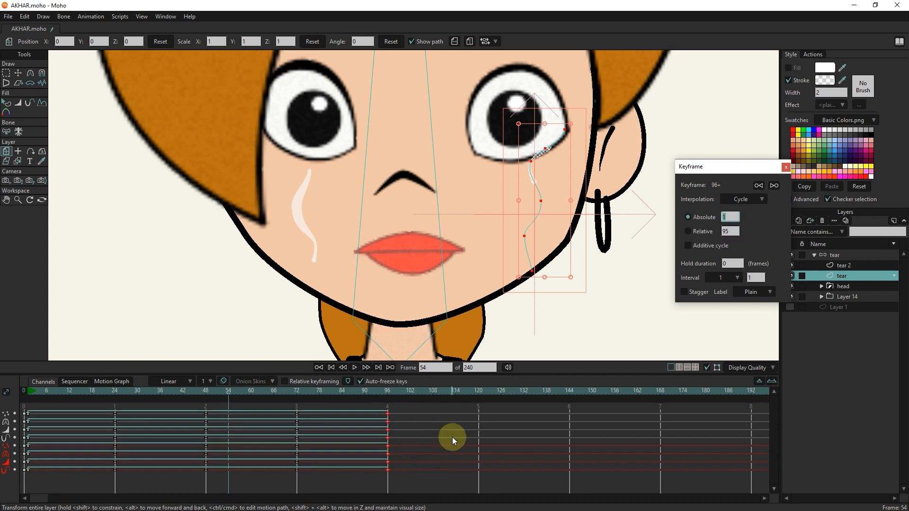
left_click(688, 231)
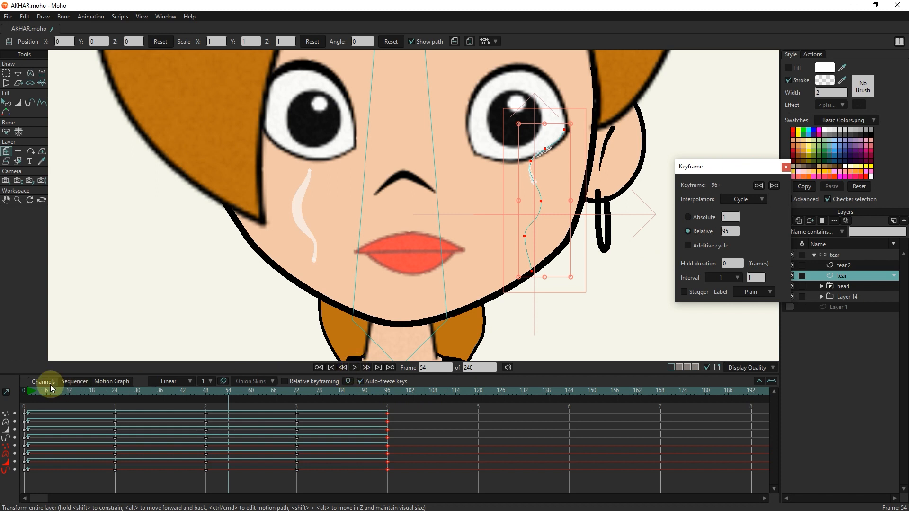
Rewind and play back to check the tear looping beyond frame 96.
left_click(354, 367)
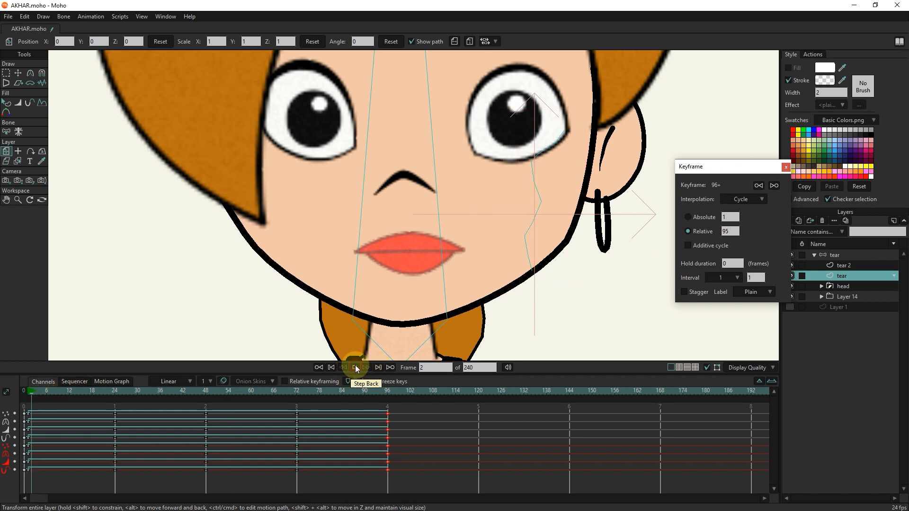
left_click(379, 368)
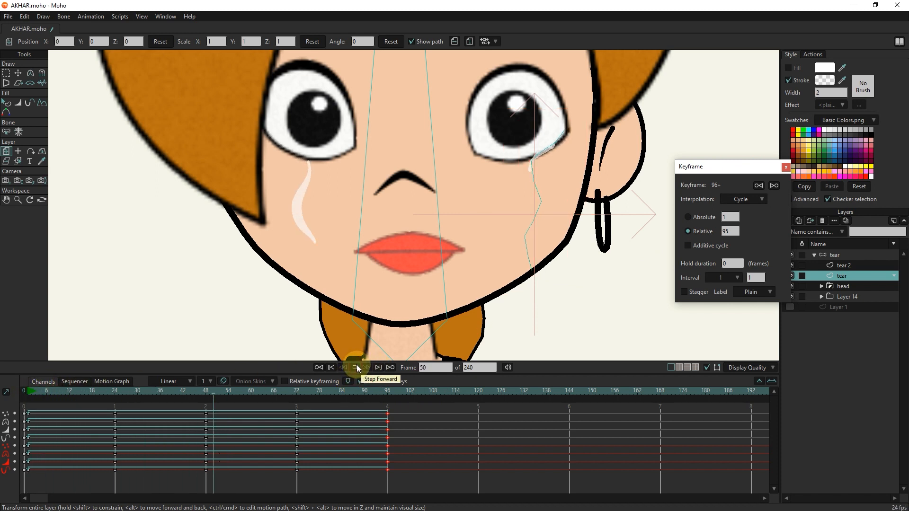
left_click(354, 368)
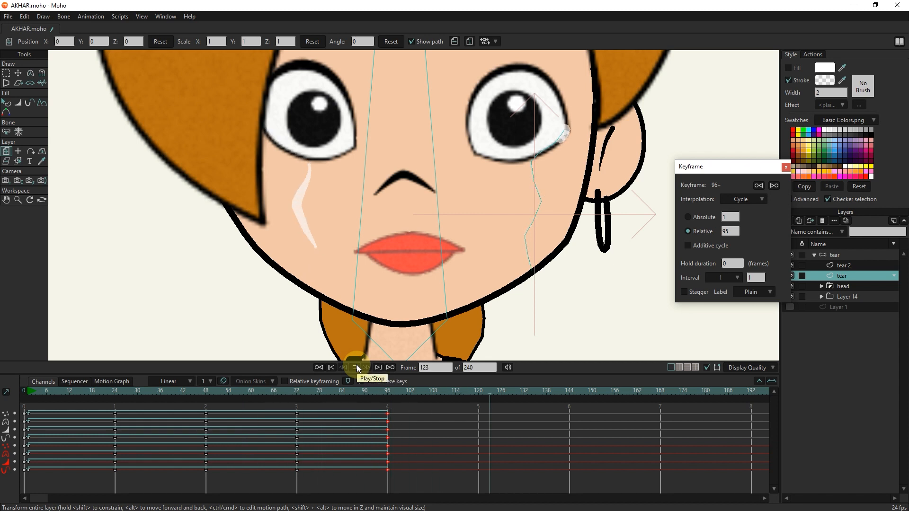
left_click(354, 368)
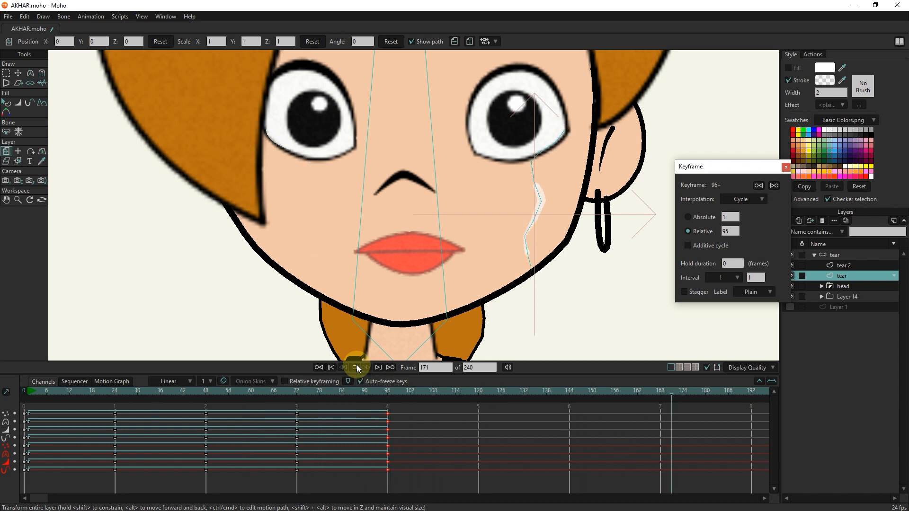
left_click(355, 368)
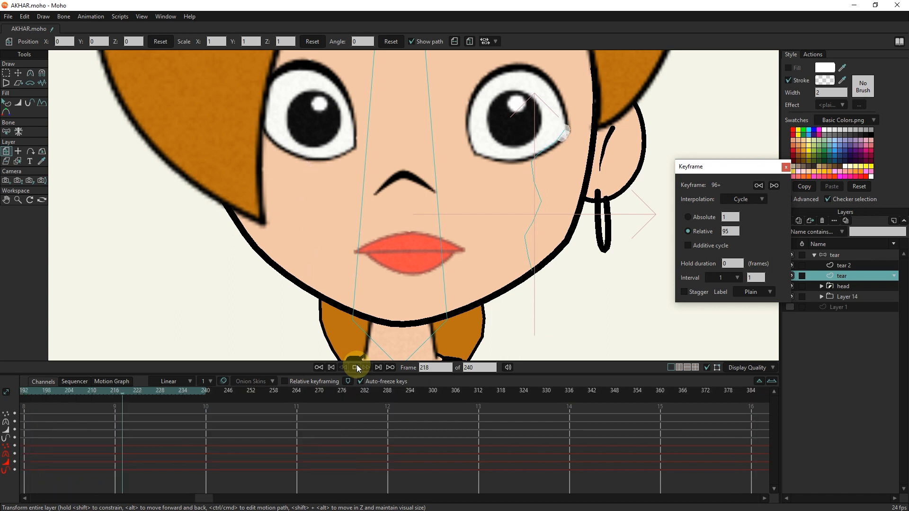